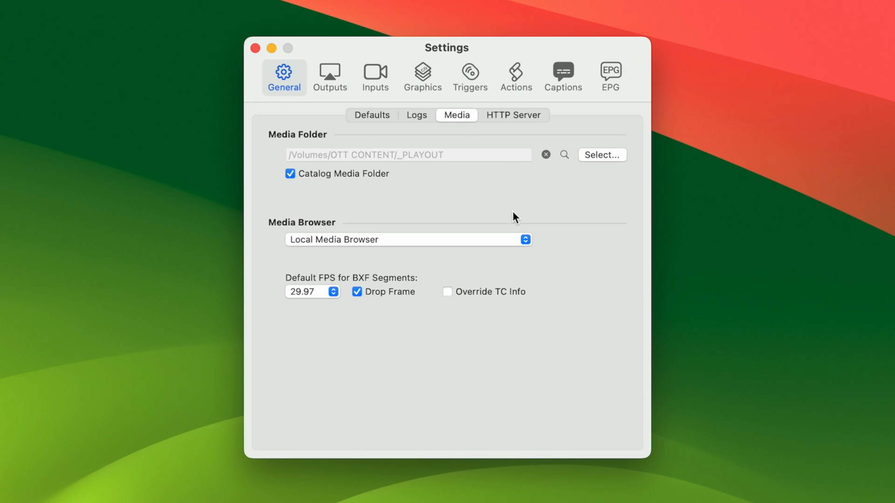
Step: Tick Override TC Info under Default FPS for BXF Segments in the media settings
click(447, 292)
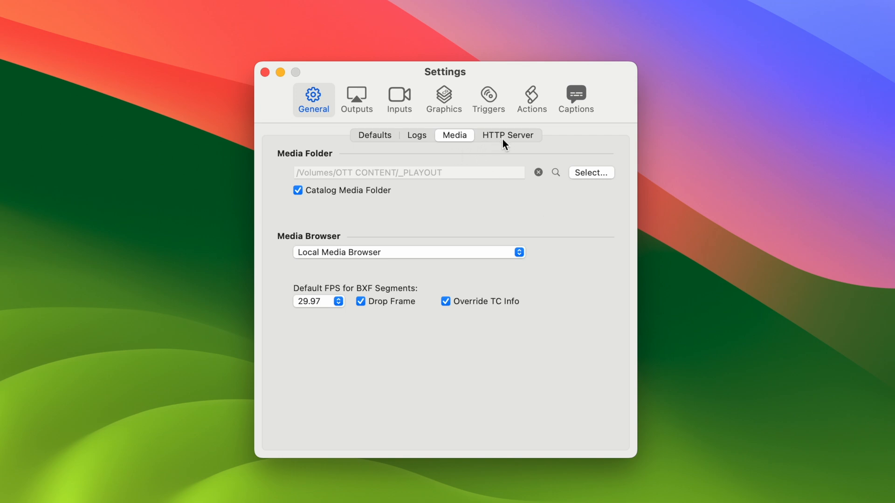
Step: Switch to the HTTP Server settings to reach the authorized users list
click(509, 135)
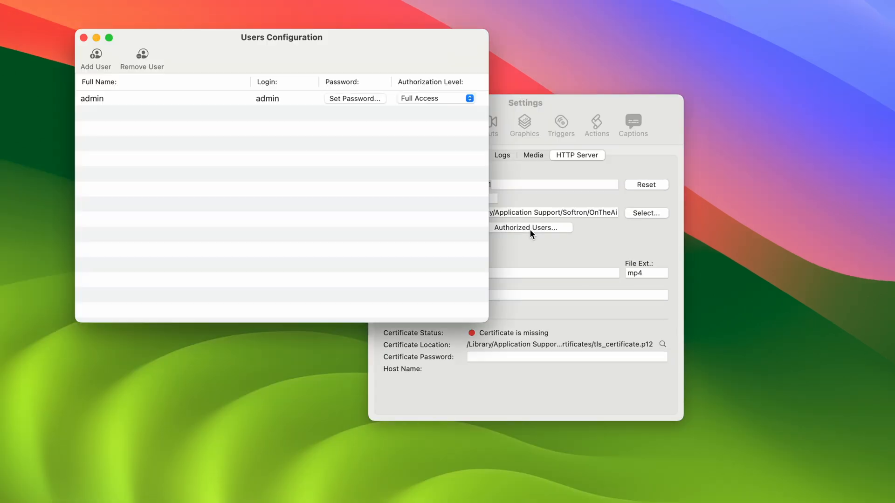
mouse_move(506, 220)
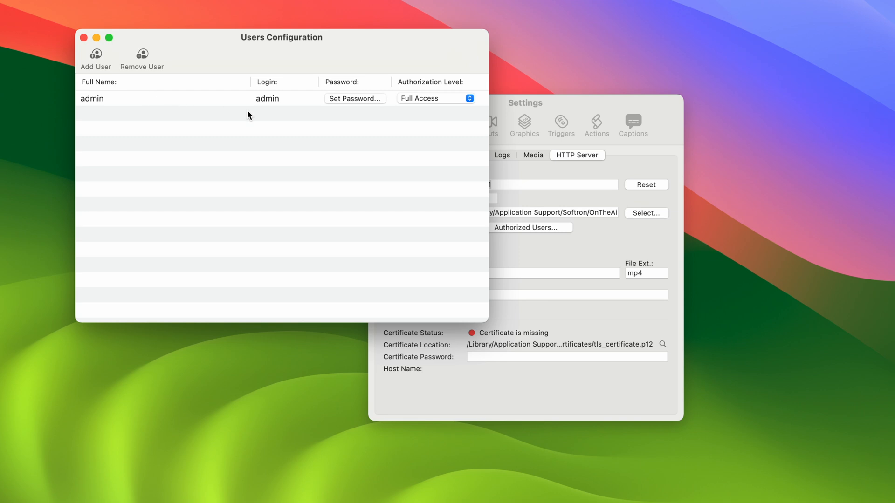
mouse_move(423, 134)
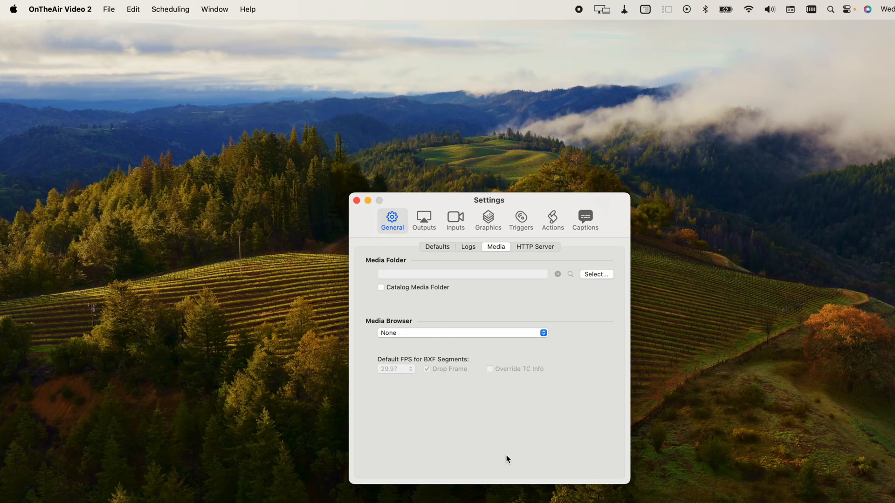
Step: Add a remote machine by address 192.168.10.43 in the Remote Control list
click(60, 9)
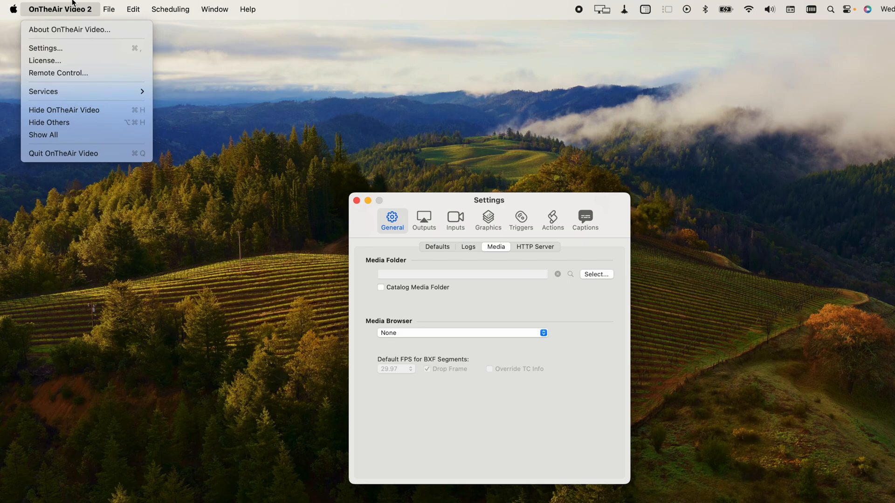
click(60, 72)
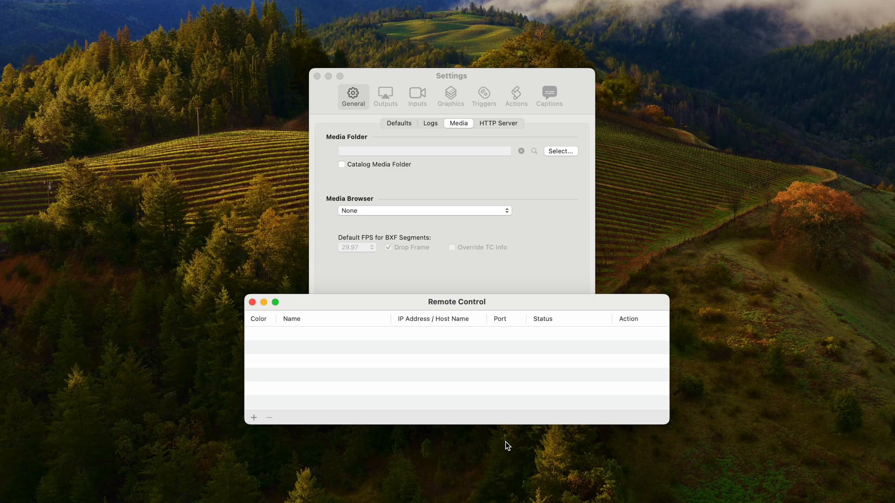
click(252, 417)
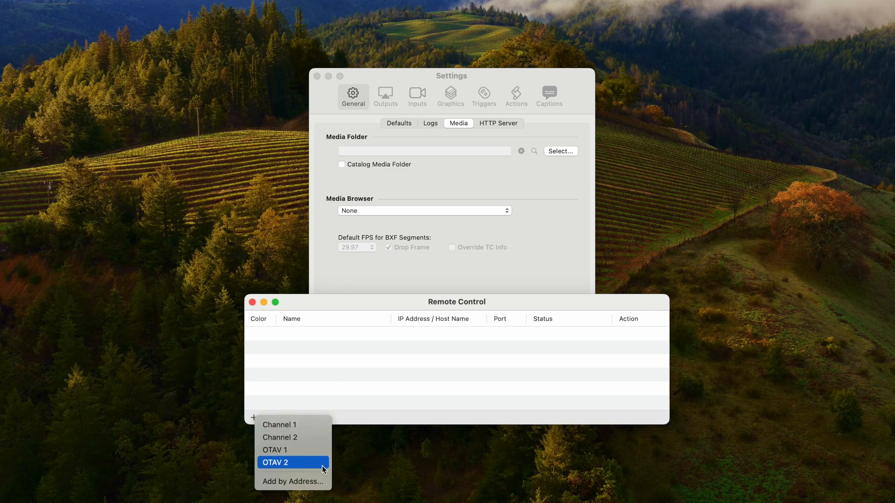
click(293, 481)
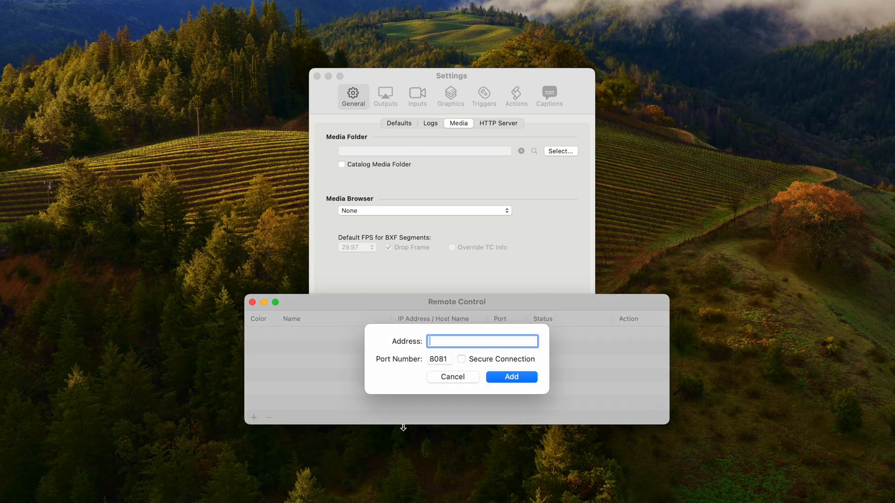
text(192.1)
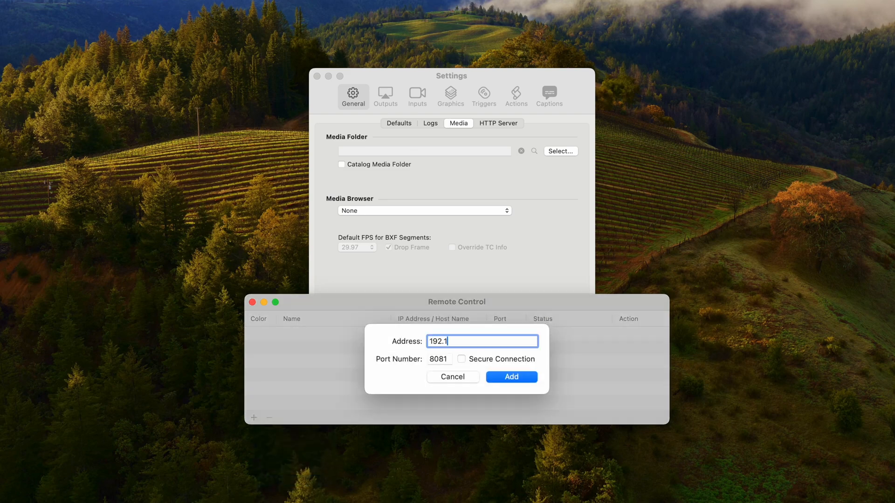
click(511, 377)
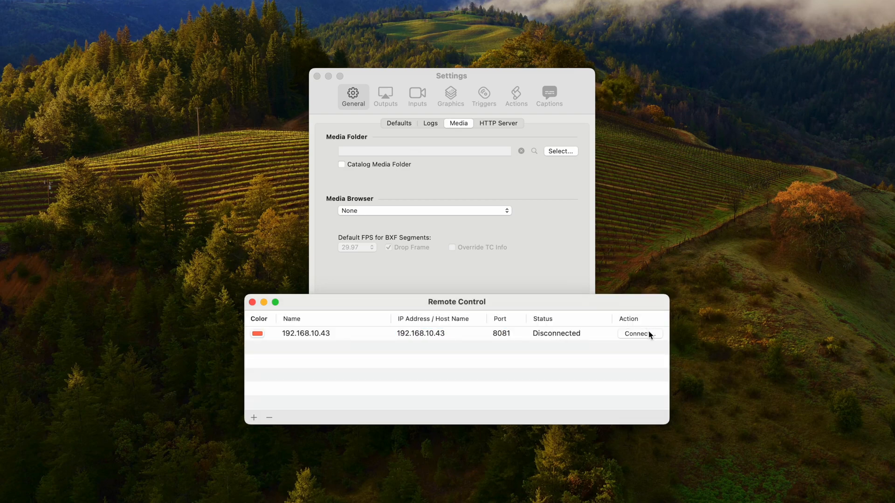
Step: Connect to 192.168.10.43 as user admin with a media-browser-only connection
click(640, 334)
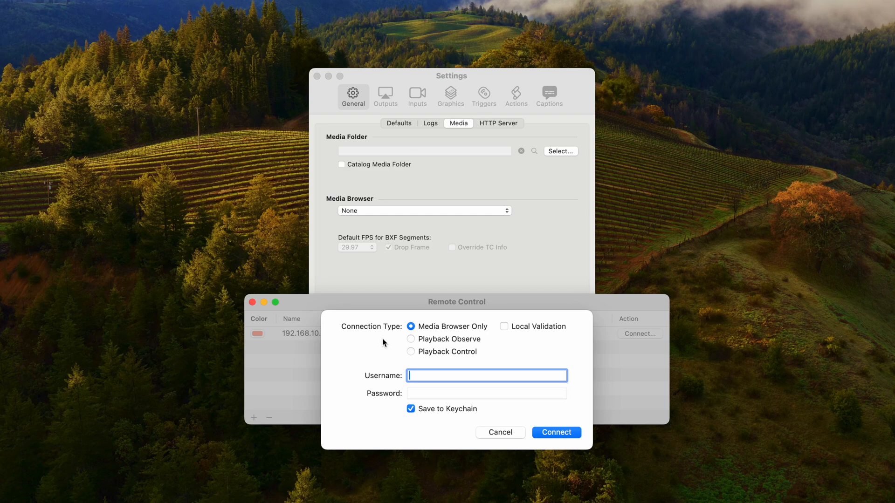
mouse_move(448, 335)
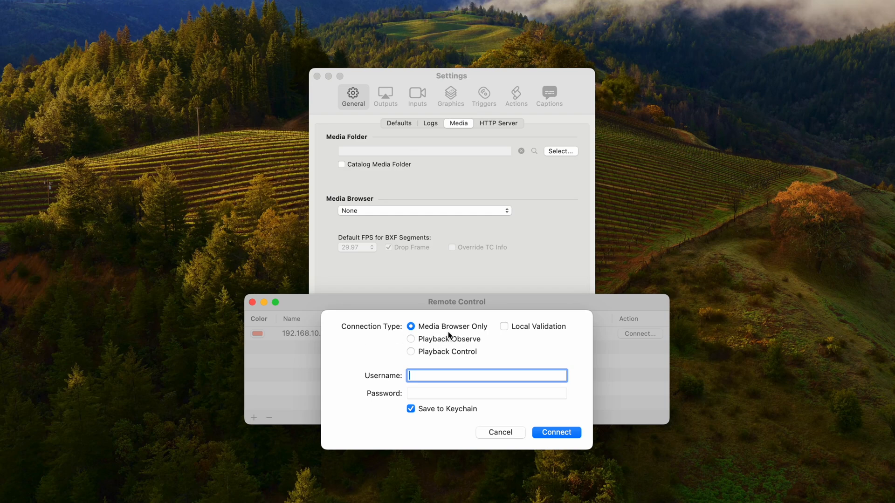
mouse_move(472, 349)
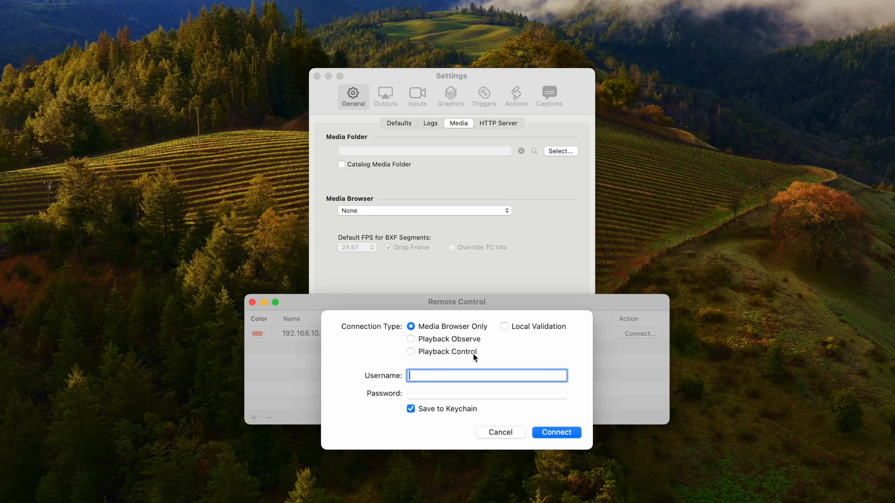
mouse_move(478, 337)
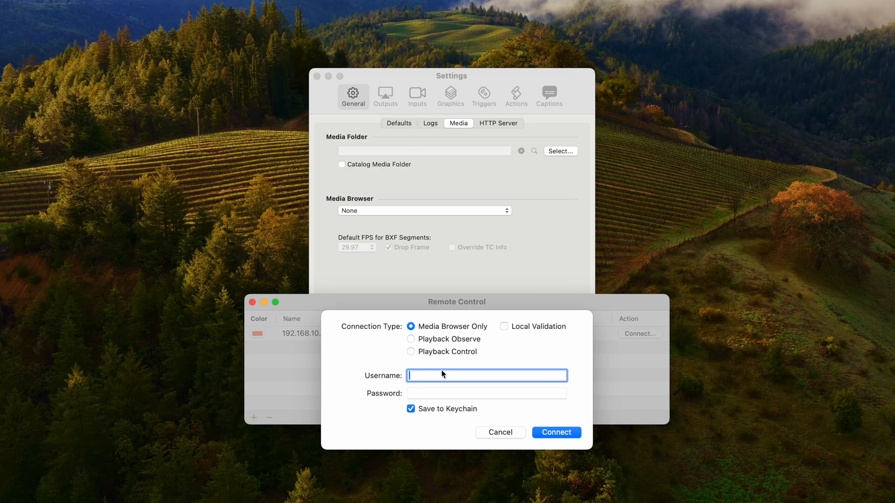
text(admin)
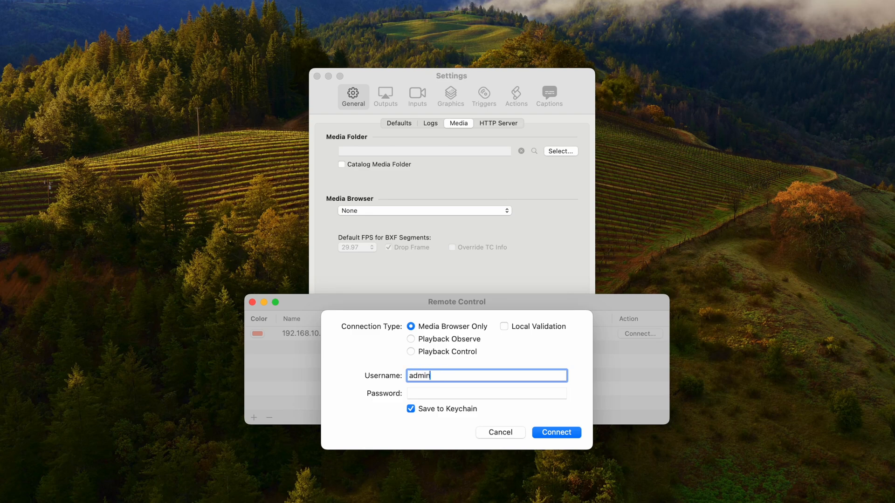
text(•••••)
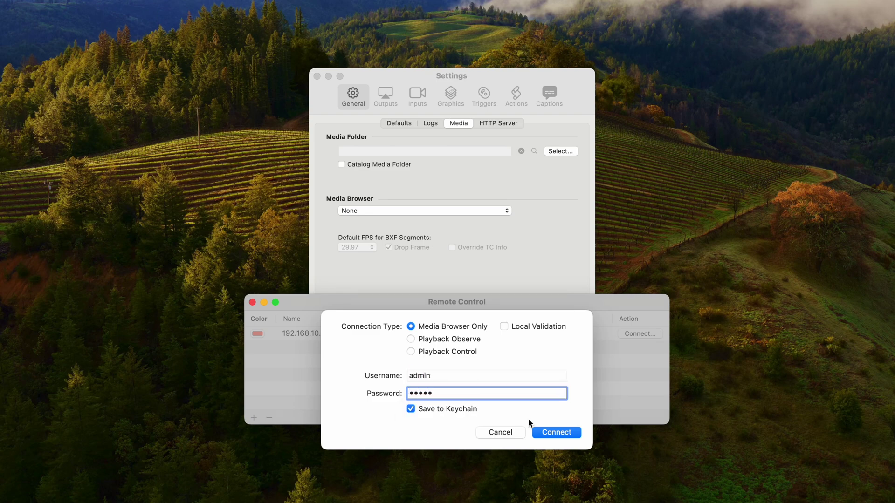
click(555, 433)
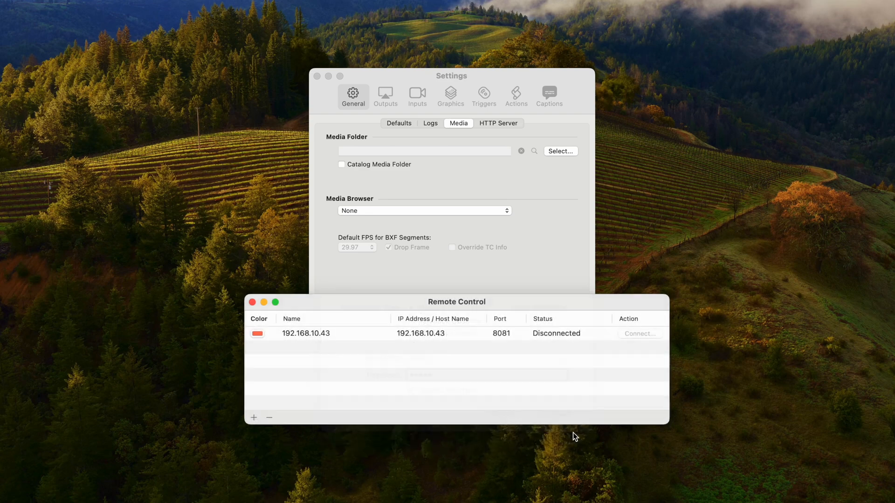
Step: Set the Media Browser source in Settings to the 192.168.10.43 machine
click(640, 334)
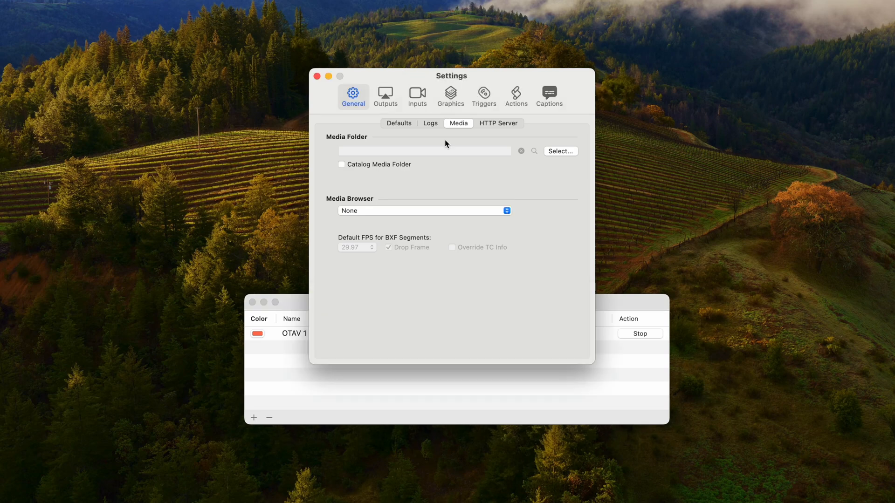
click(425, 211)
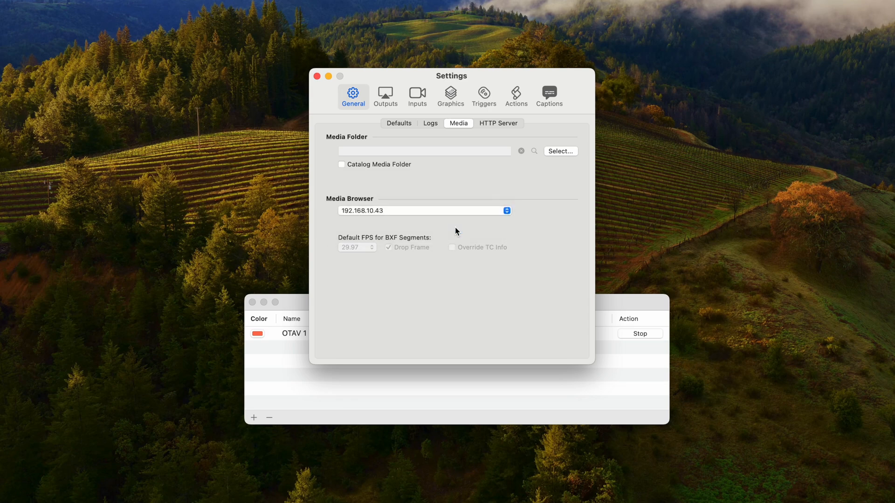
click(209, 10)
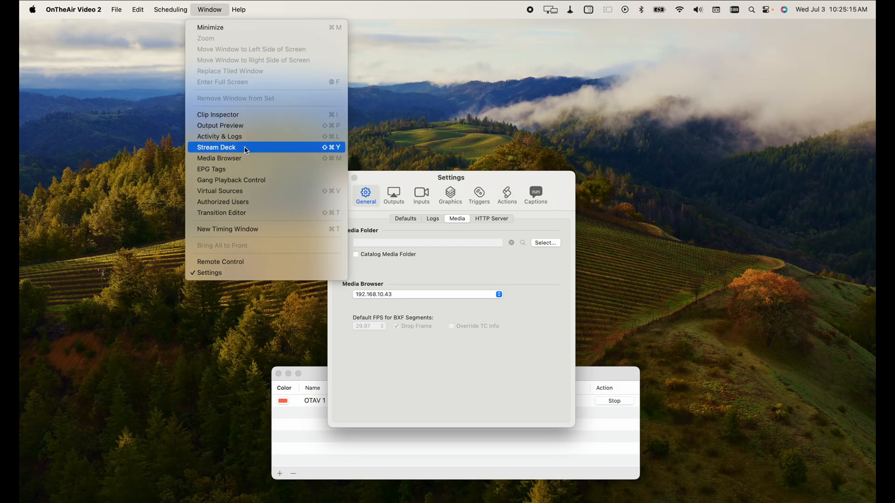
Step: Show the Media Browser listing clips from the OTAV 1 source
click(219, 158)
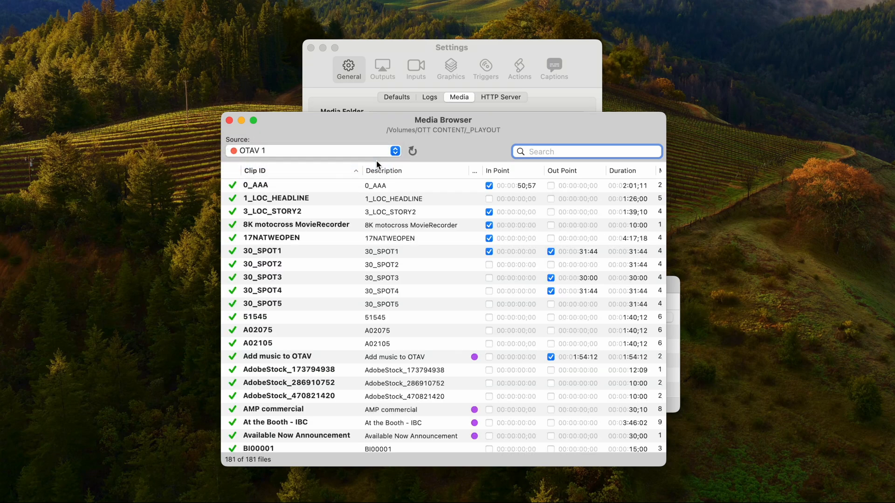
mouse_move(385, 265)
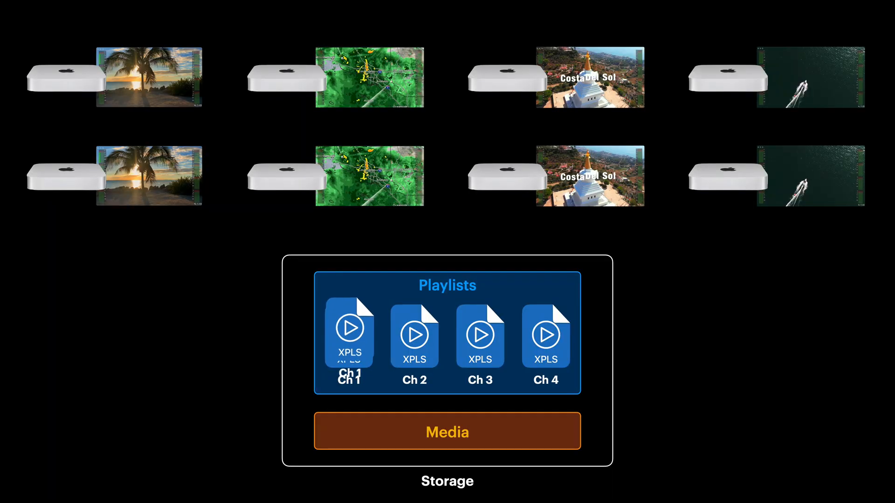
Step: Arrange the KSOF_2028-06-16 playlist window beside the Media Browser
drag(349, 334, 375, 174)
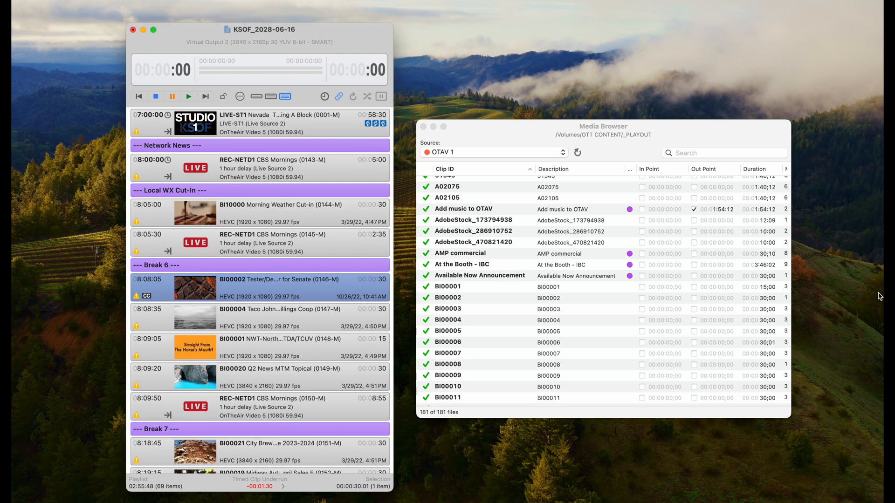
mouse_move(667, 171)
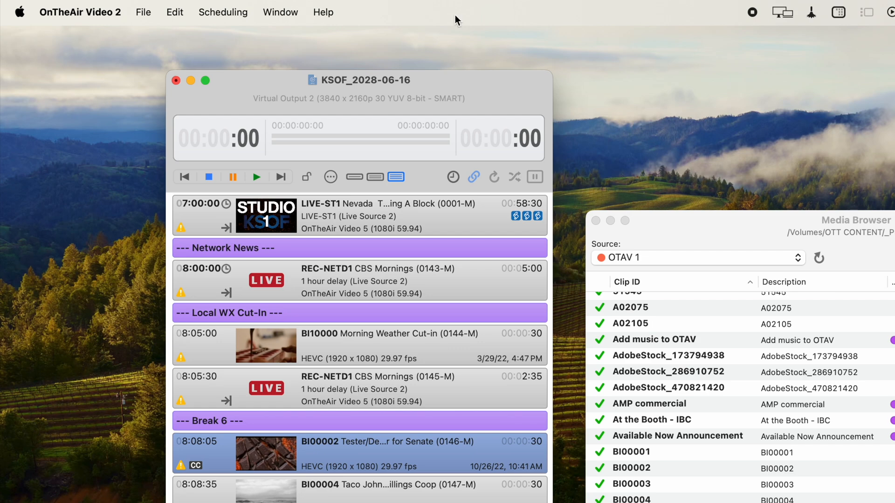
Step: Require authentication for remote control, review the allowed users, and close the Users Configuration
click(80, 12)
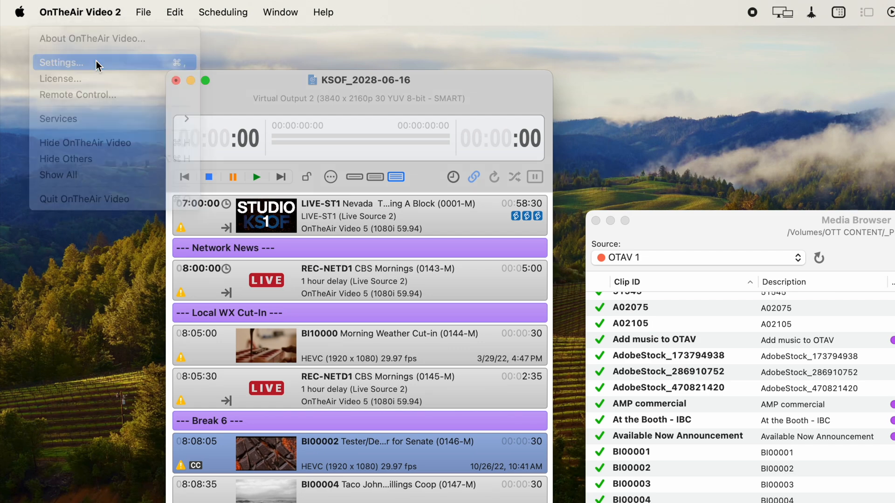
click(63, 63)
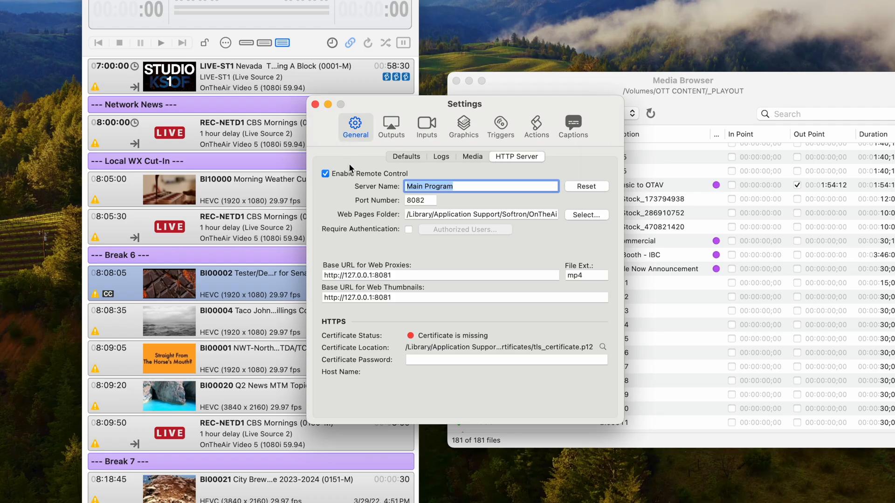
click(408, 230)
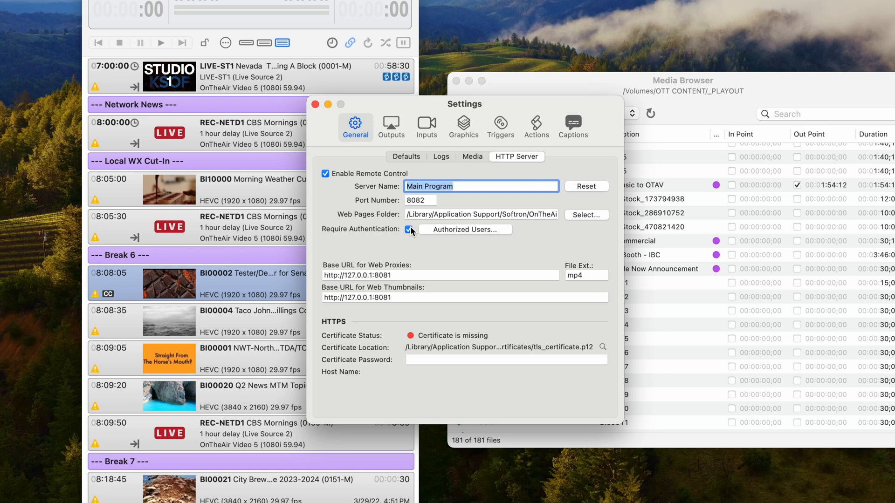
click(466, 229)
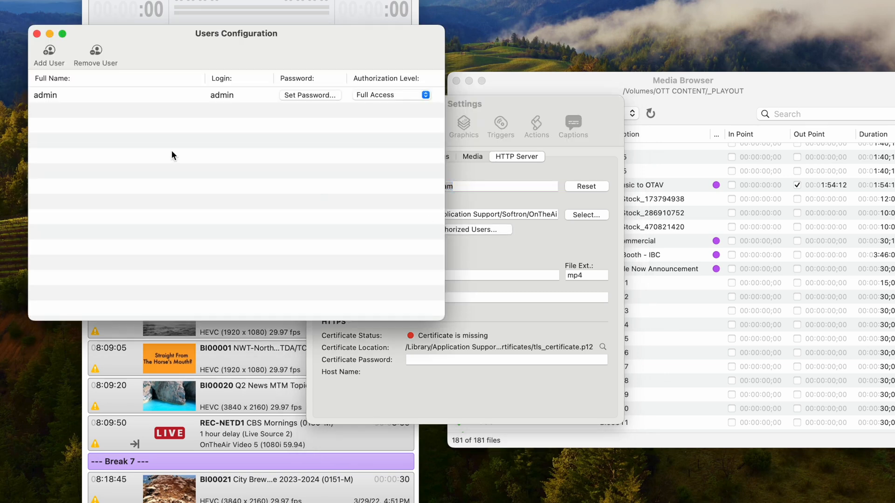
mouse_move(37, 34)
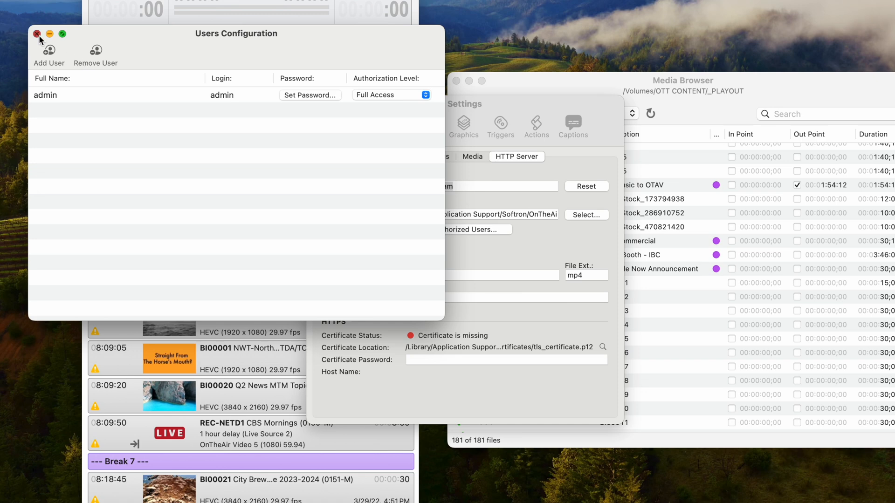
click(36, 33)
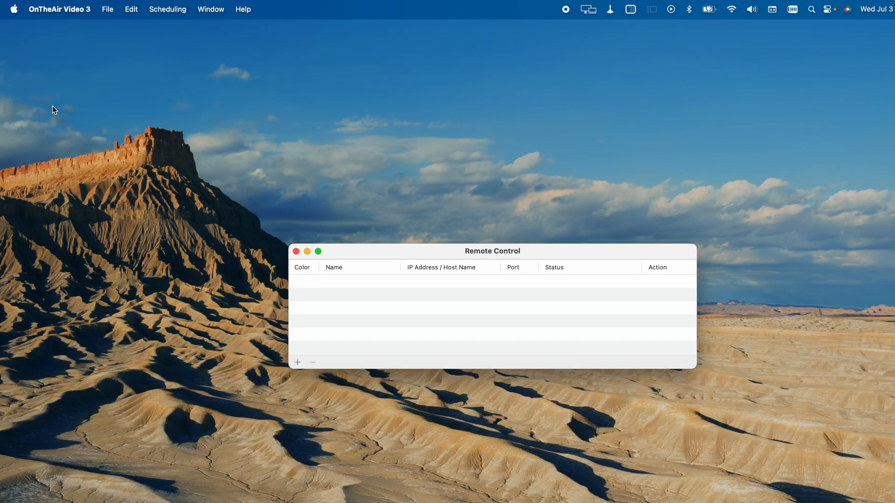
Step: Add the Main Program channel as a remote connection and start connecting to it
click(60, 9)
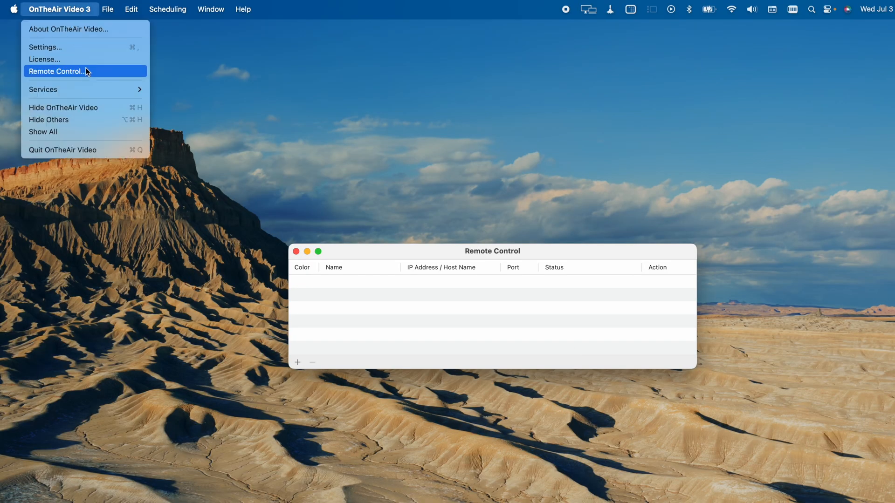
mouse_move(97, 75)
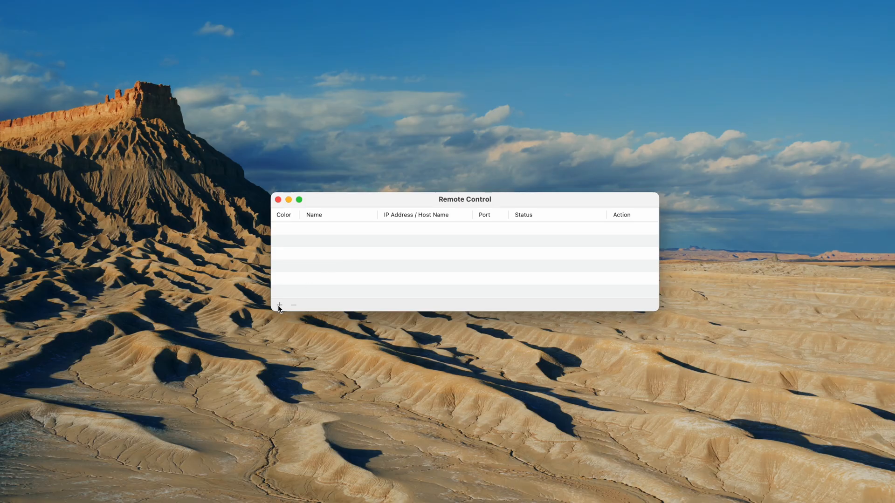
click(279, 305)
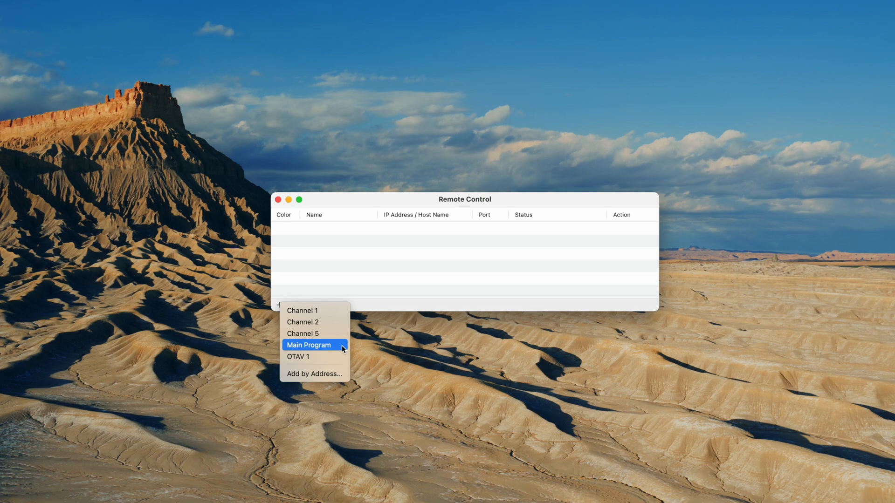
click(307, 345)
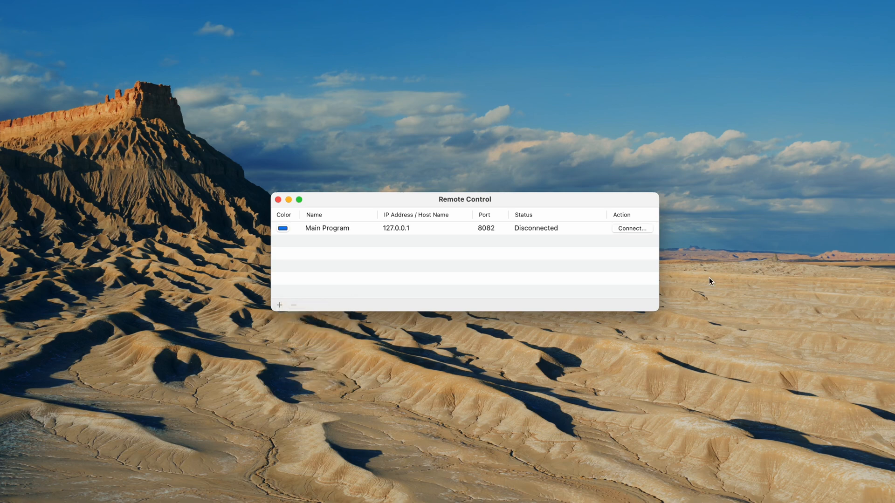
click(632, 228)
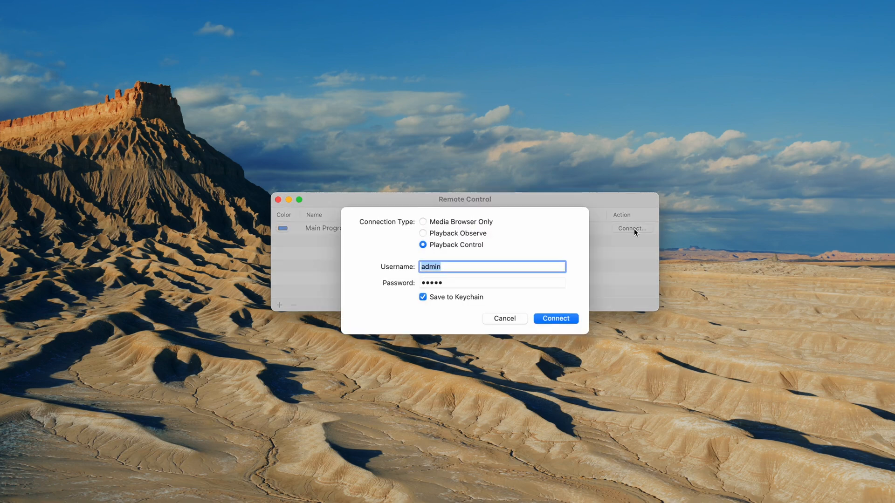
mouse_move(503, 252)
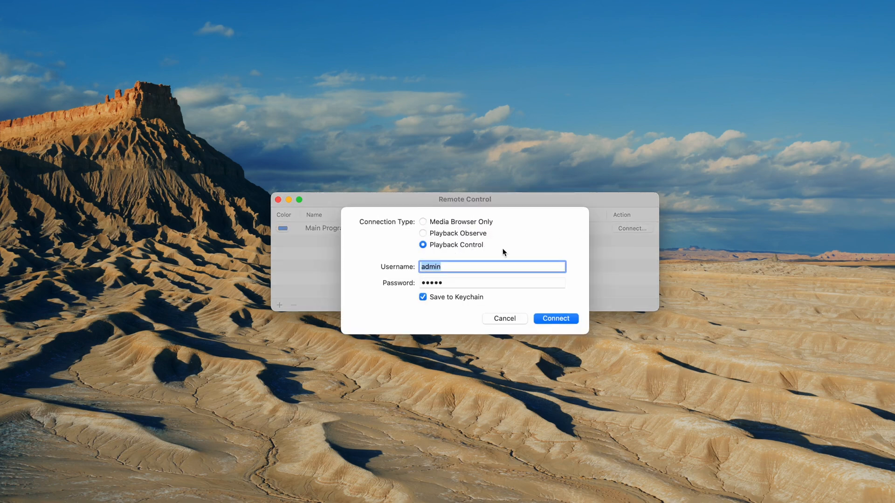
mouse_move(488, 252)
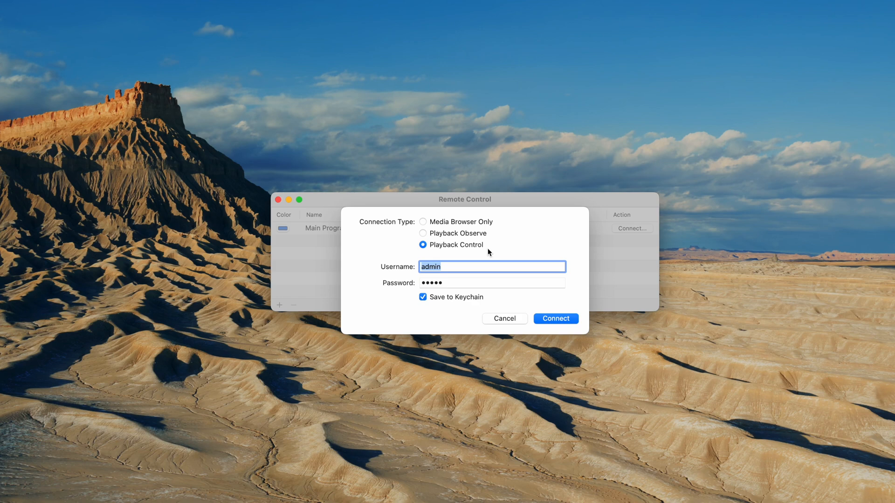
mouse_move(491, 236)
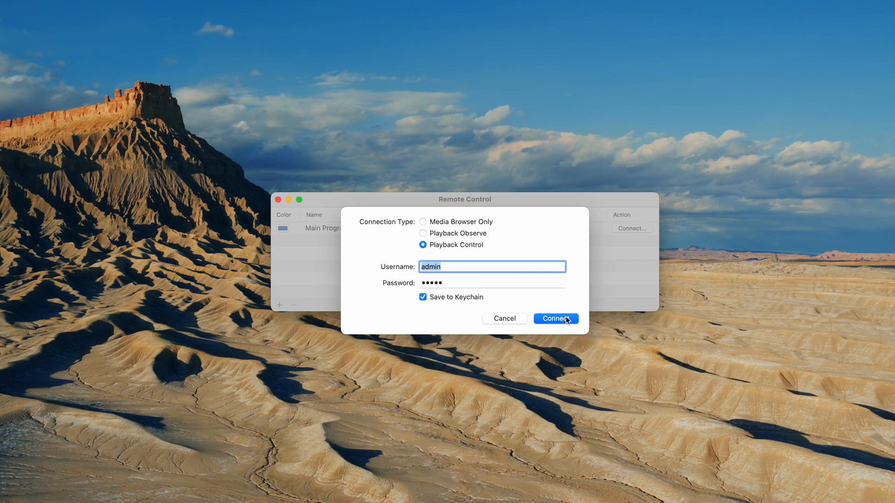
Step: Connect to Main Program with playback control and browse its media files
click(556, 319)
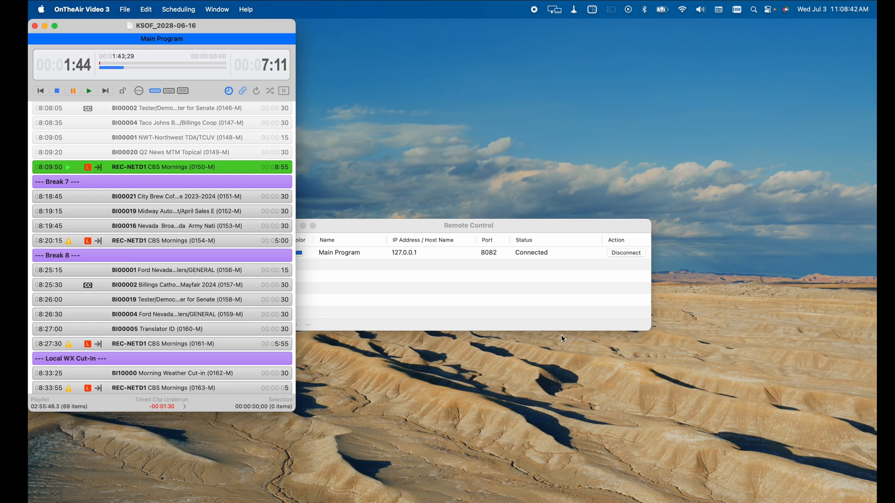
click(217, 8)
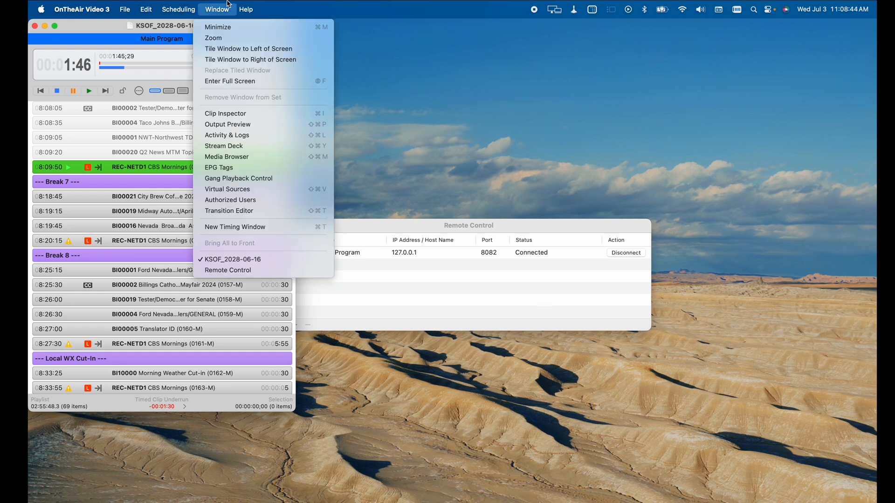
click(227, 157)
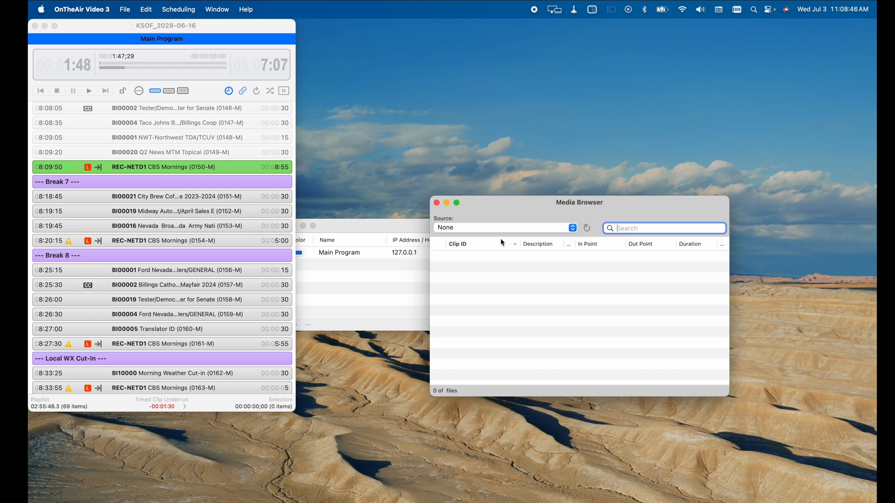
click(505, 228)
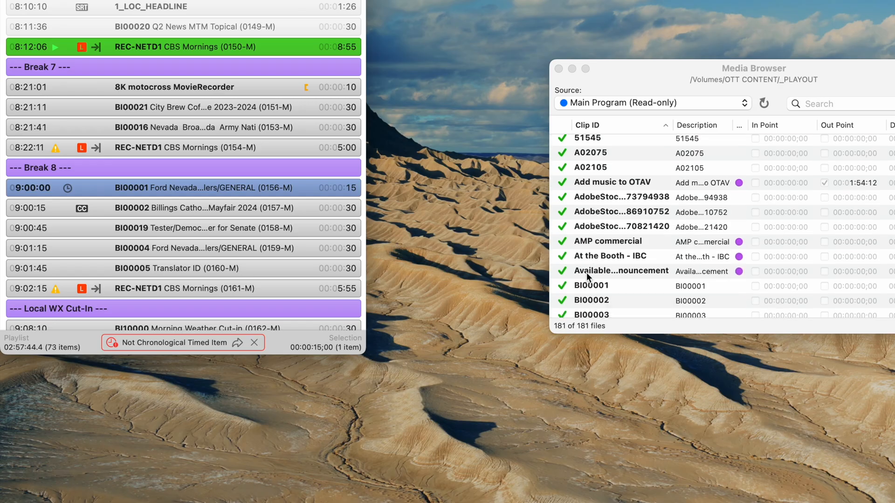
Step: Drag the 8K motocross clip into the playlist break and dismiss the replace-clip prompt
drag(591, 314, 234, 223)
text(BI000)
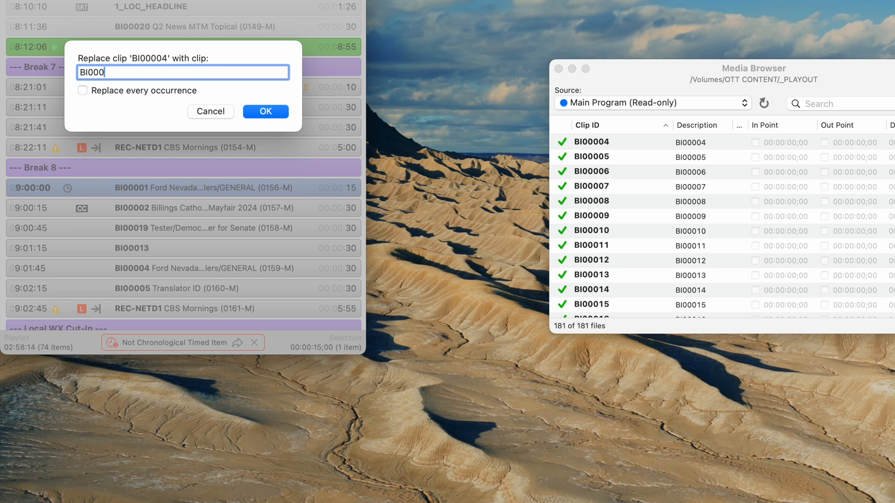
click(265, 112)
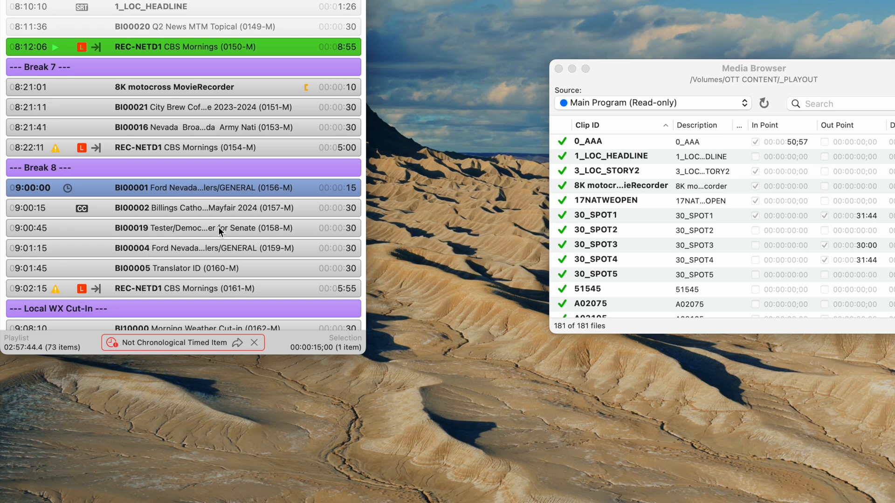
mouse_move(564, 252)
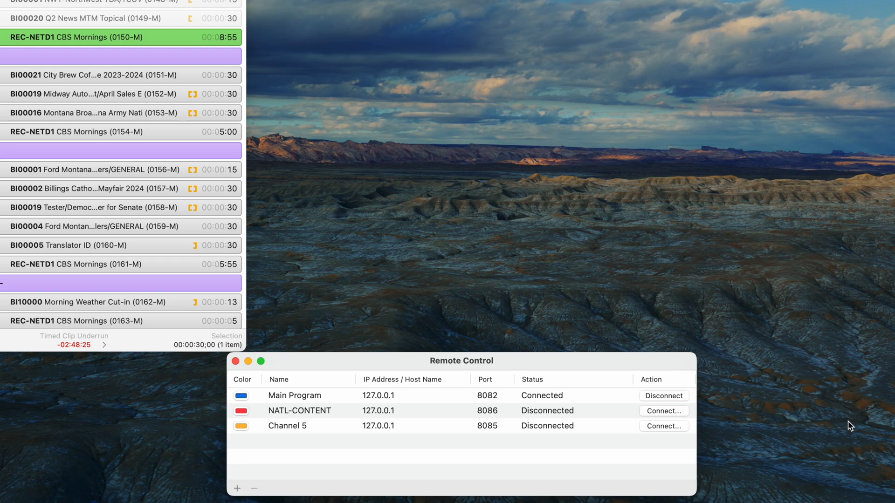
mouse_move(530, 431)
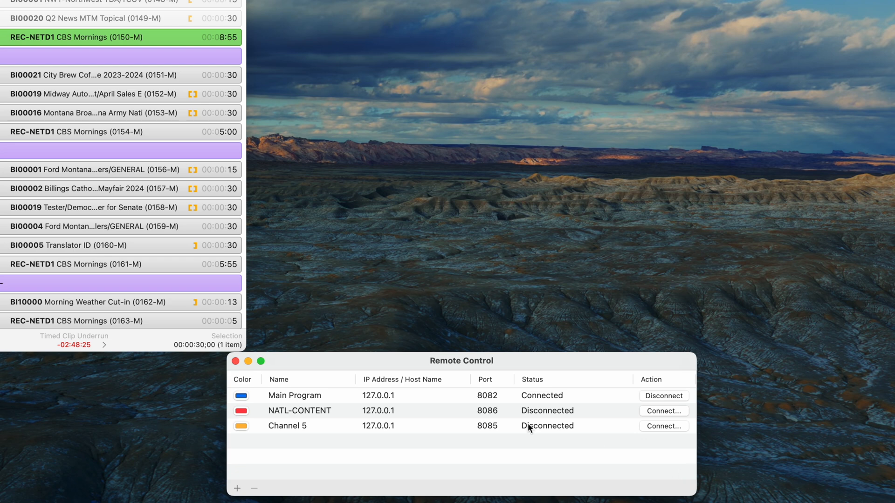
Step: Connect to Channel 5 and NATL-CONTENT from Remote Control, confirming each connection dialog
click(287, 426)
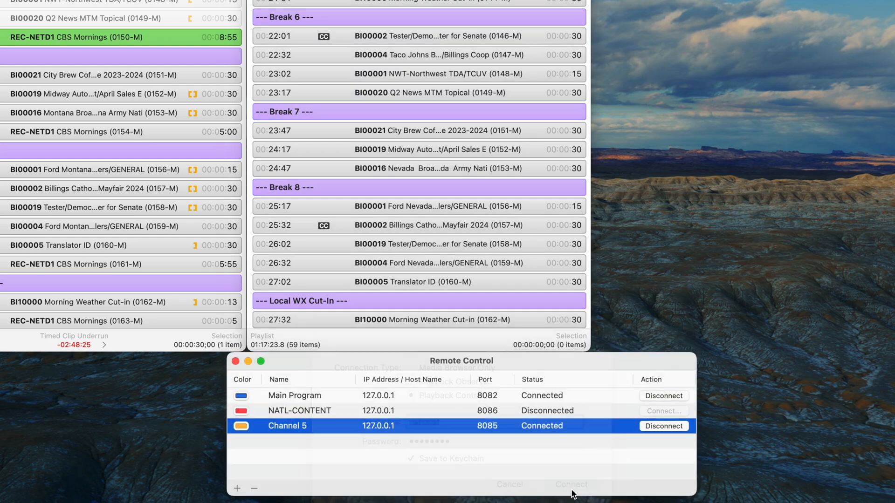
click(664, 411)
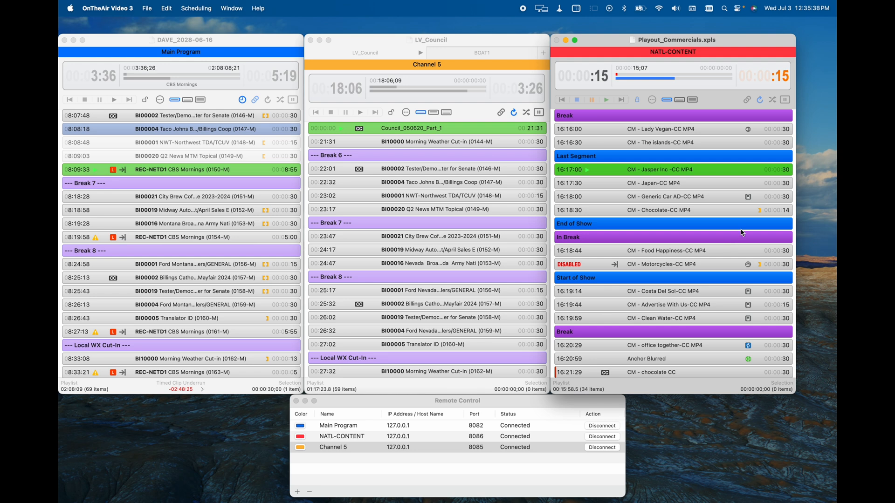
click(333, 447)
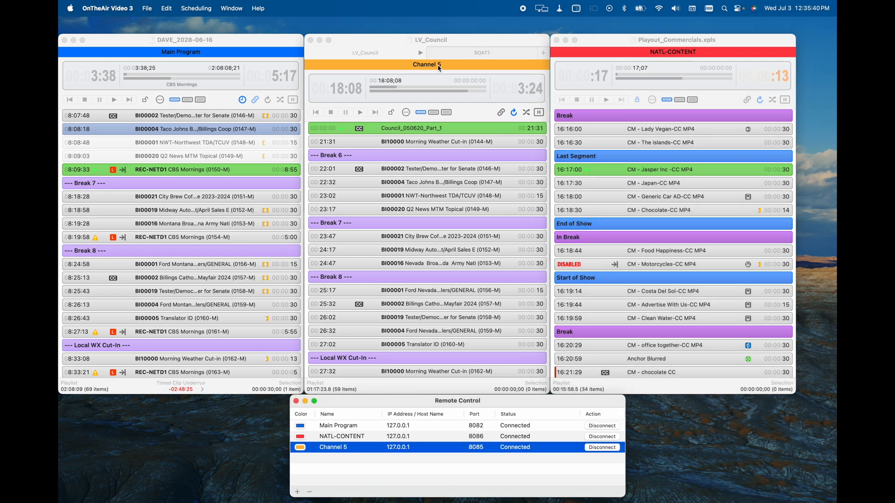
click(342, 437)
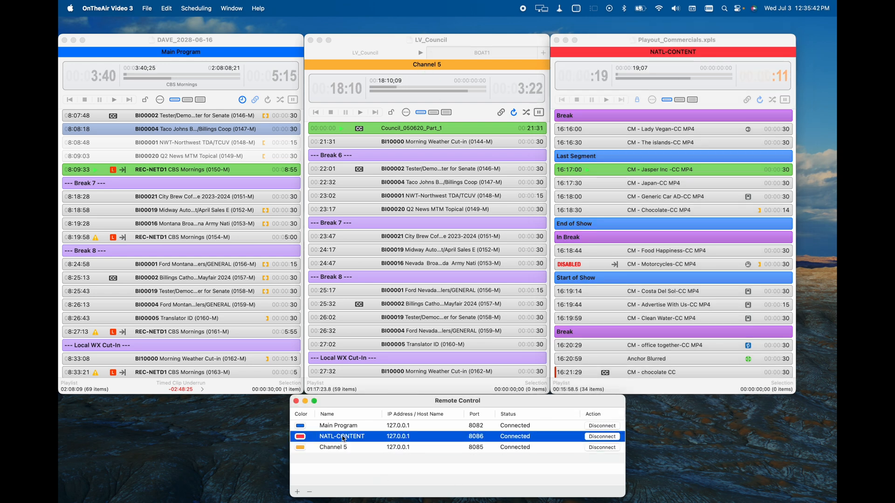
click(301, 436)
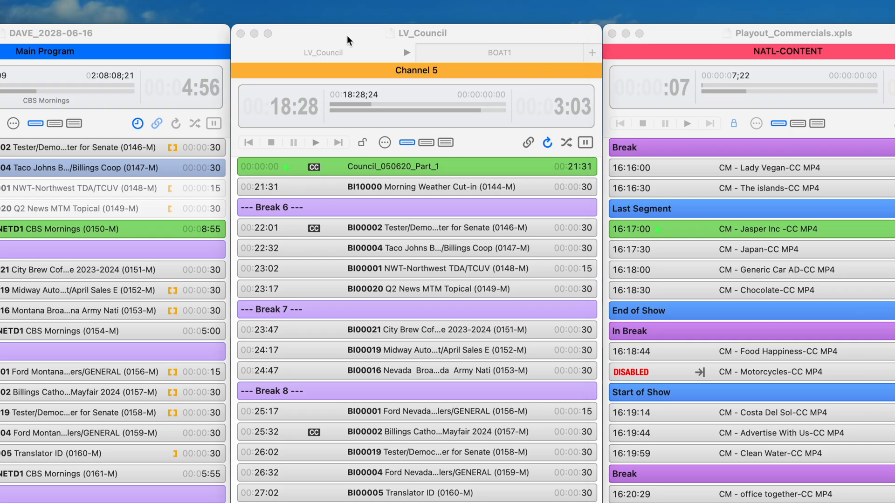
Step: Switch the Channel 5 window between LV_Council and the six-clip BOAT1 playlist, ending on BOAT1
click(315, 143)
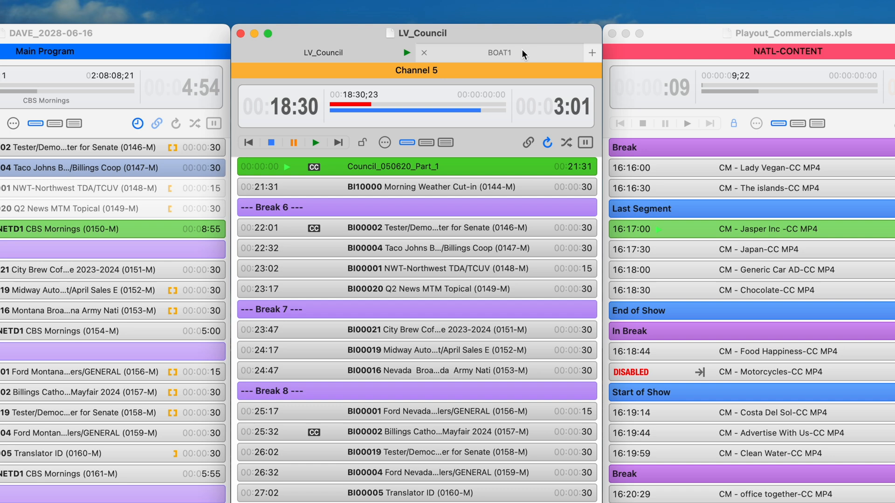
click(499, 52)
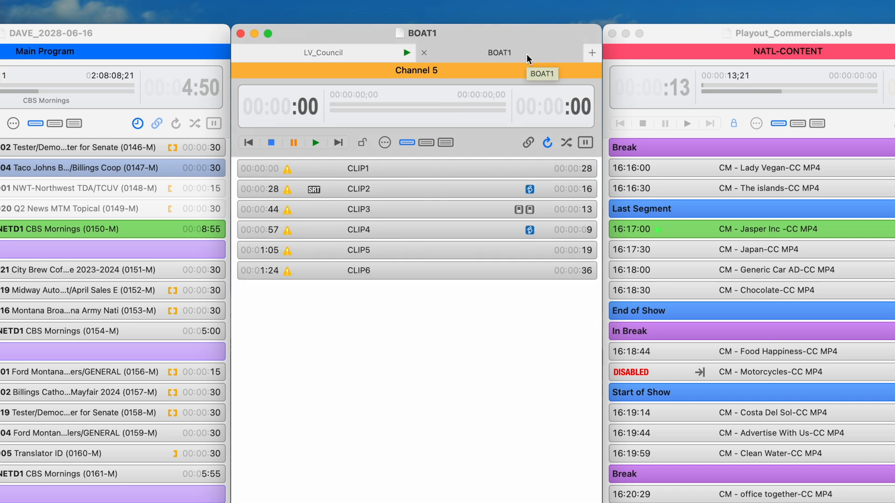
click(322, 52)
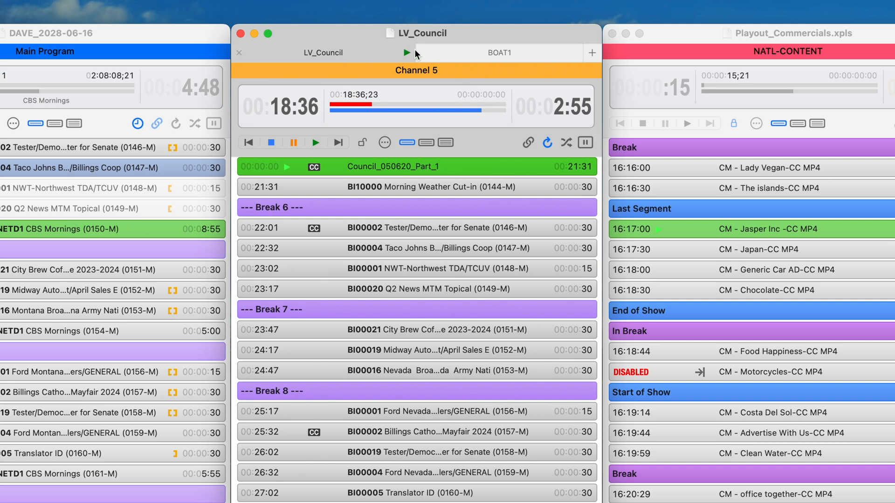
click(499, 52)
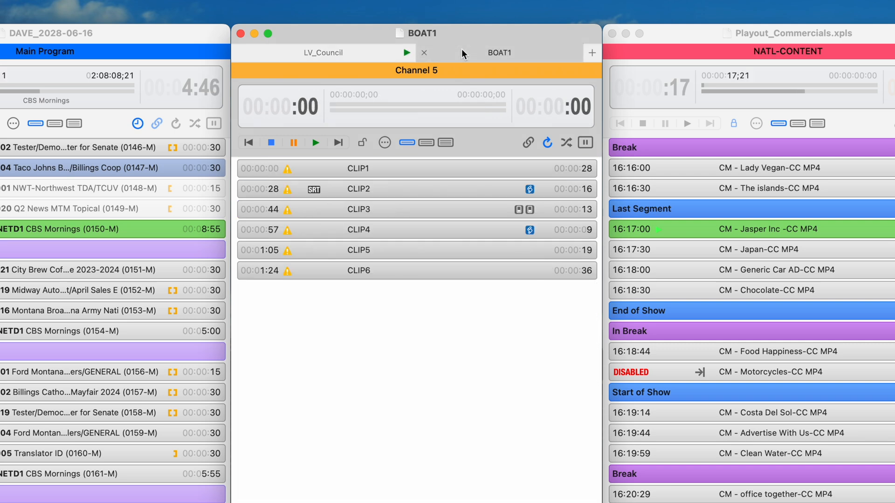
mouse_move(465, 54)
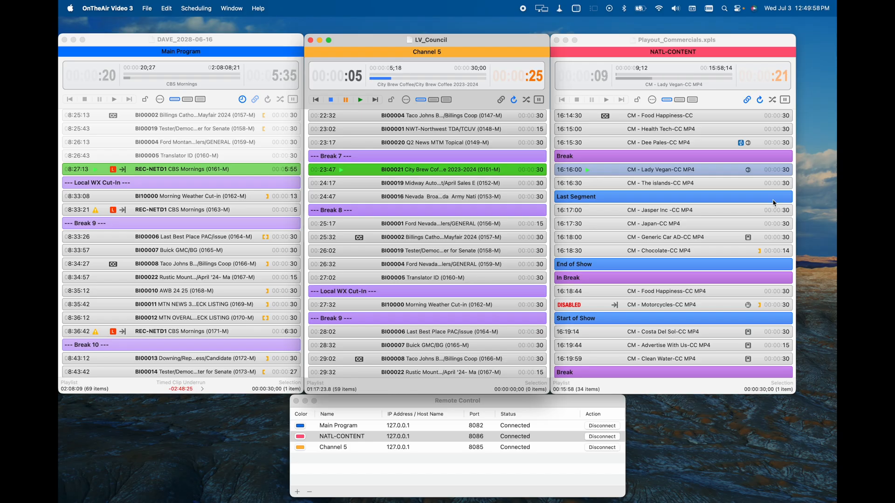
Step: Show the Window menu listing the open channel playlist windows
click(231, 8)
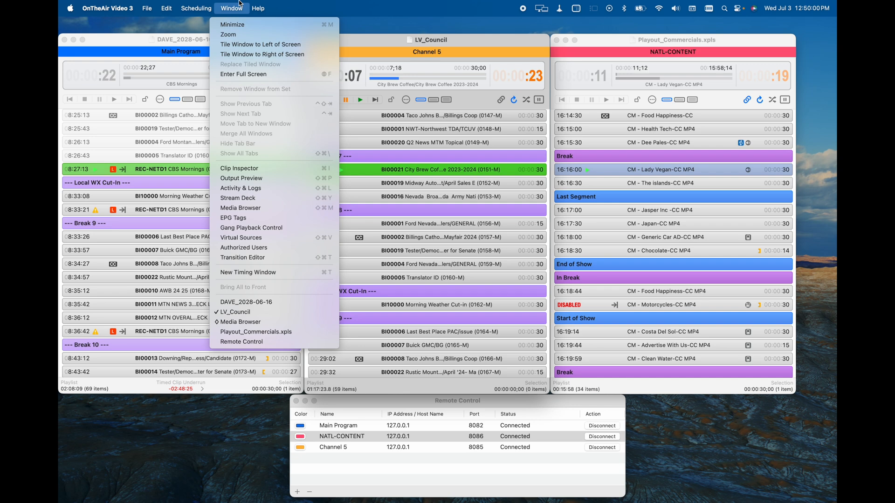